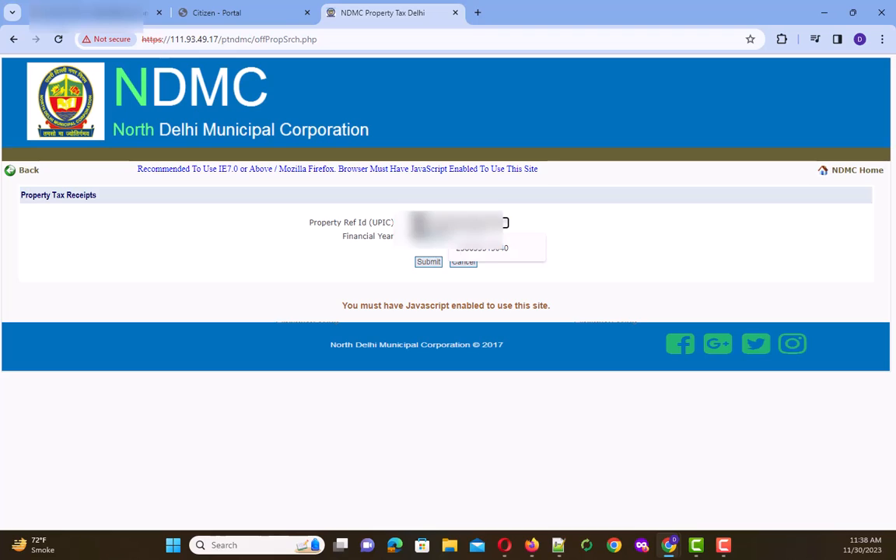
Fill the Property Ref Id (UPIC) field with the saved ID from autofill
left_click(428, 261)
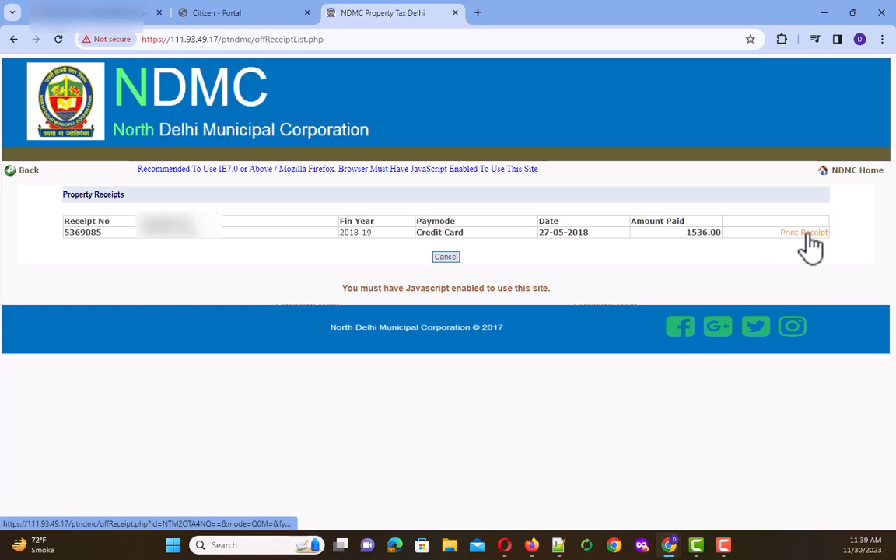